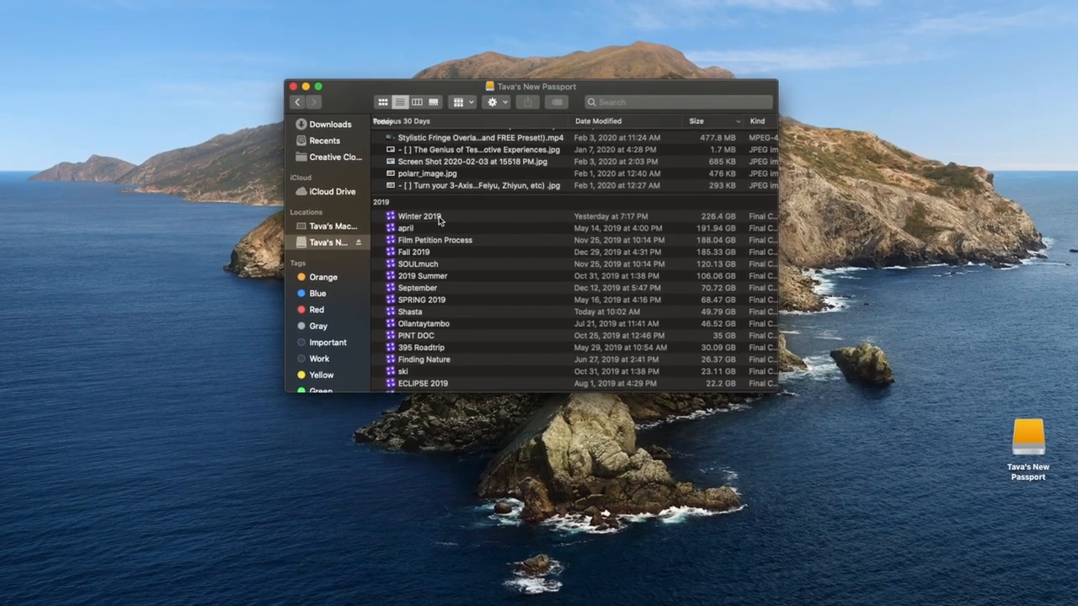
Step: Show the package contents of the Winter 2019 Final Cut Pro library
click(418, 225)
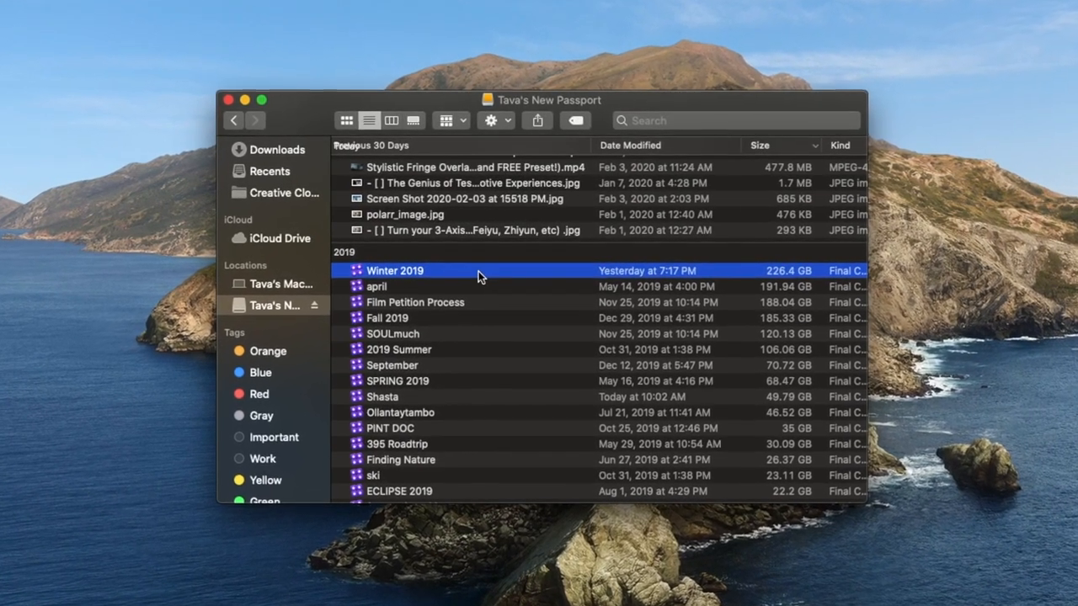
right_click(395, 270)
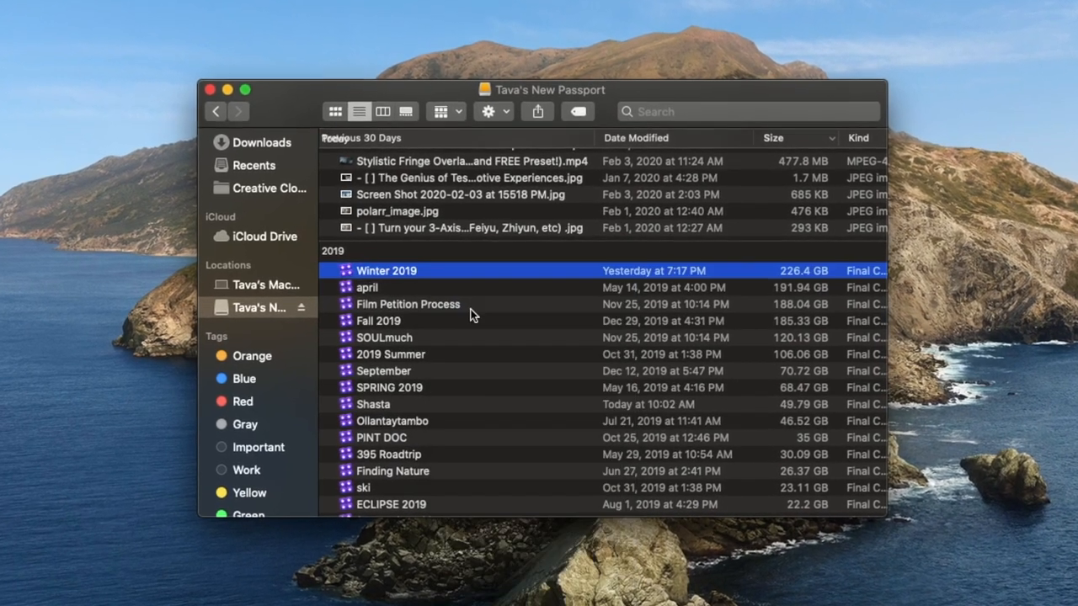
double_click(385, 269)
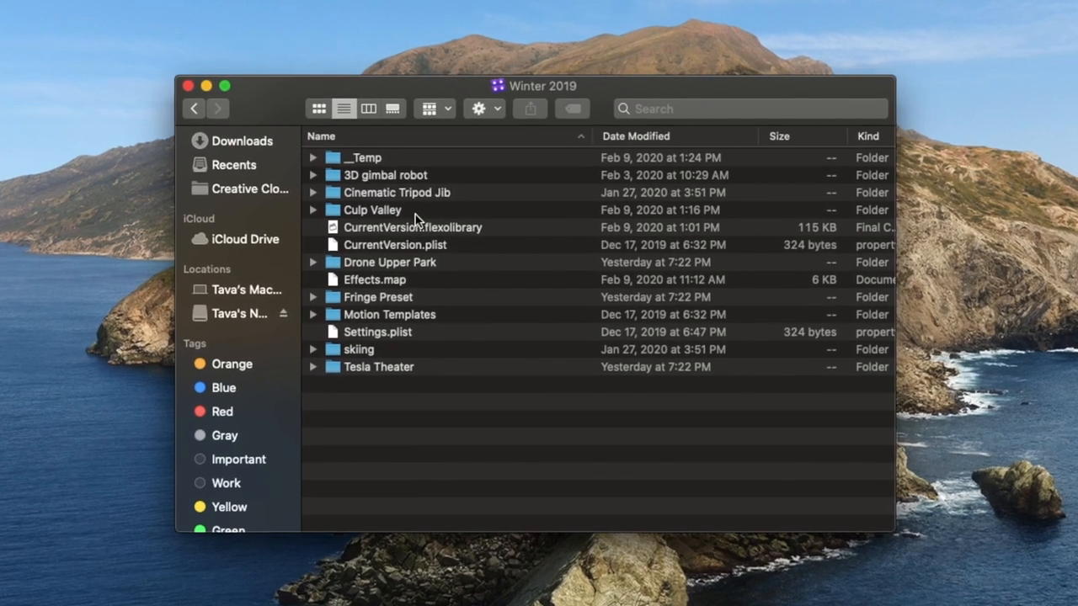
Step: Get Info on the Culp Valley event folder to check its size
click(372, 208)
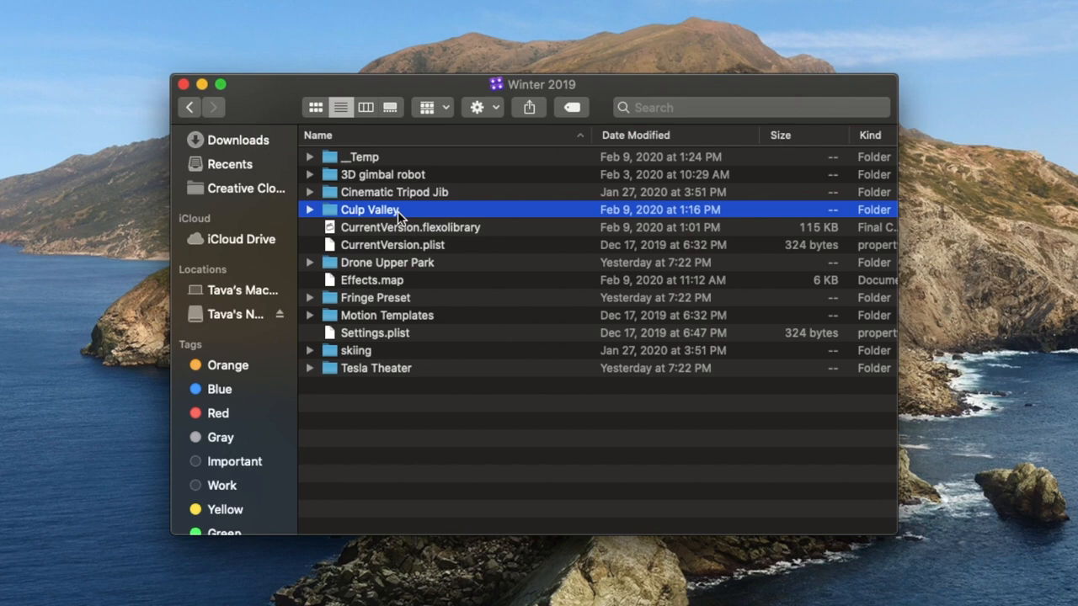
right_click(370, 209)
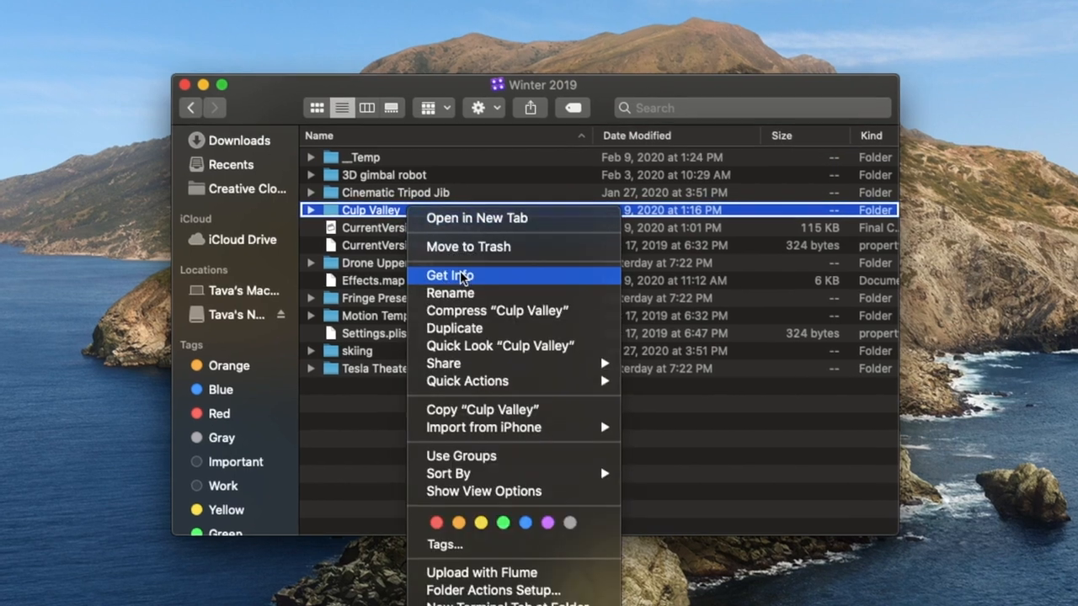
click(448, 277)
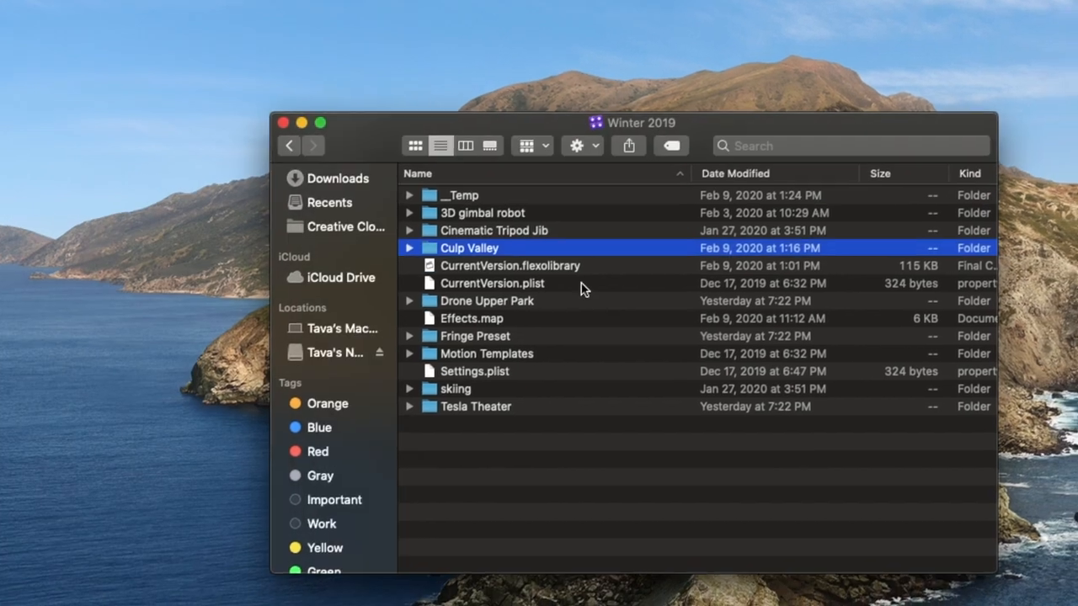
Step: Enter the Culp Valley event folder and position its window on the desktop
double_click(468, 247)
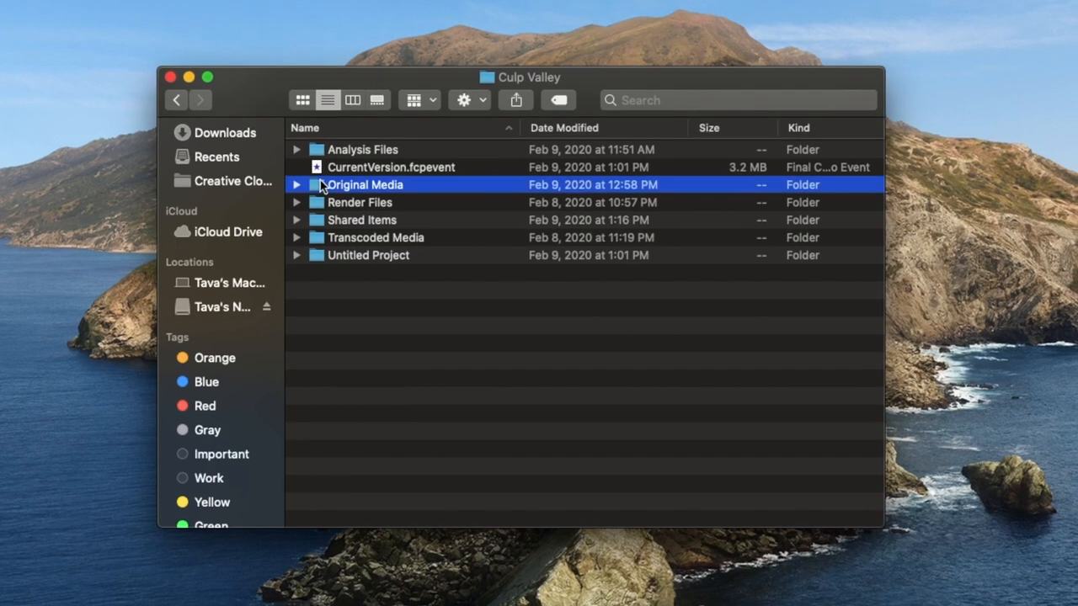
mouse_move(362, 188)
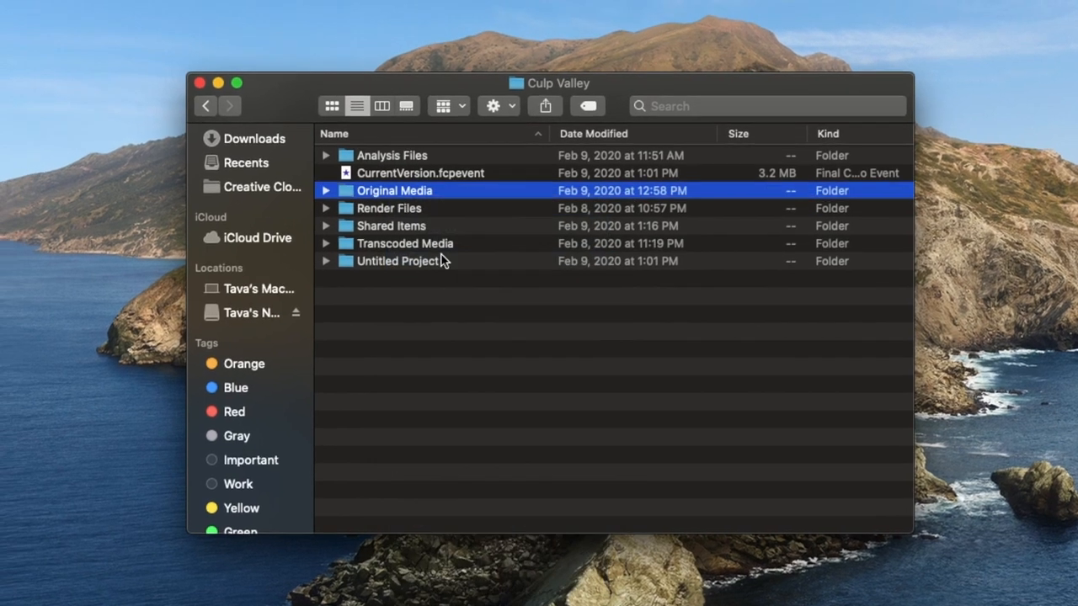
key(cmd+i)
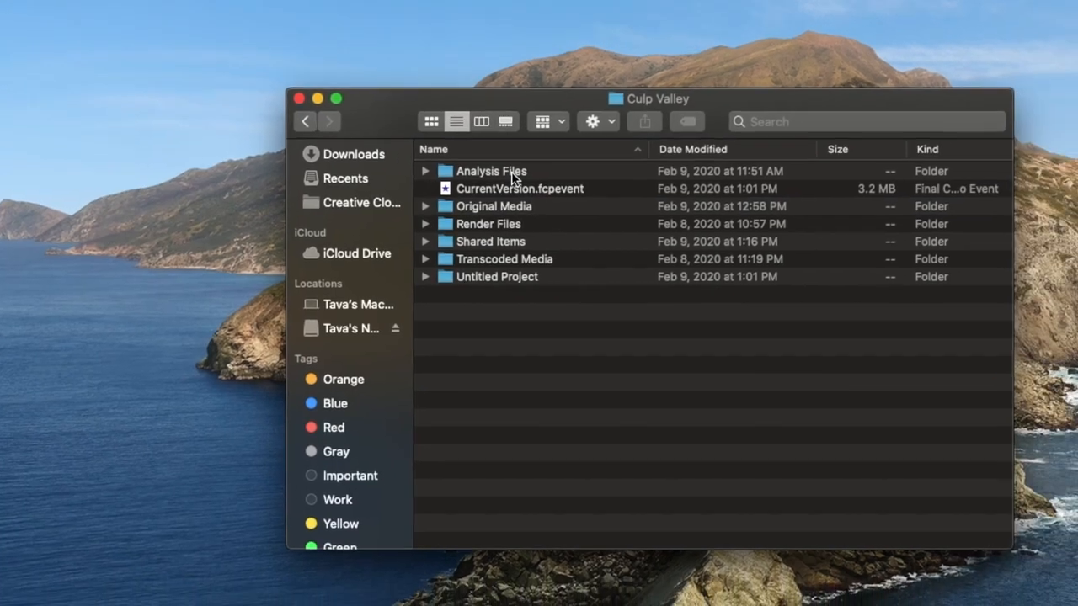
drag(649, 97, 551, 74)
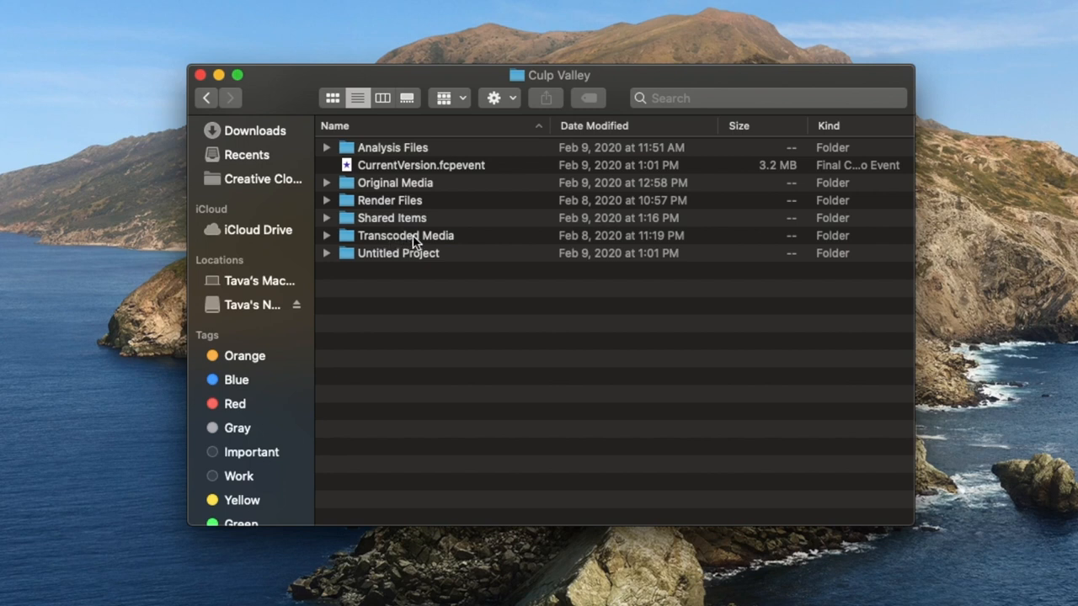
Step: Get Info on Transcoded Media, note its 79.75 GB size, and close the Info window
right_click(406, 236)
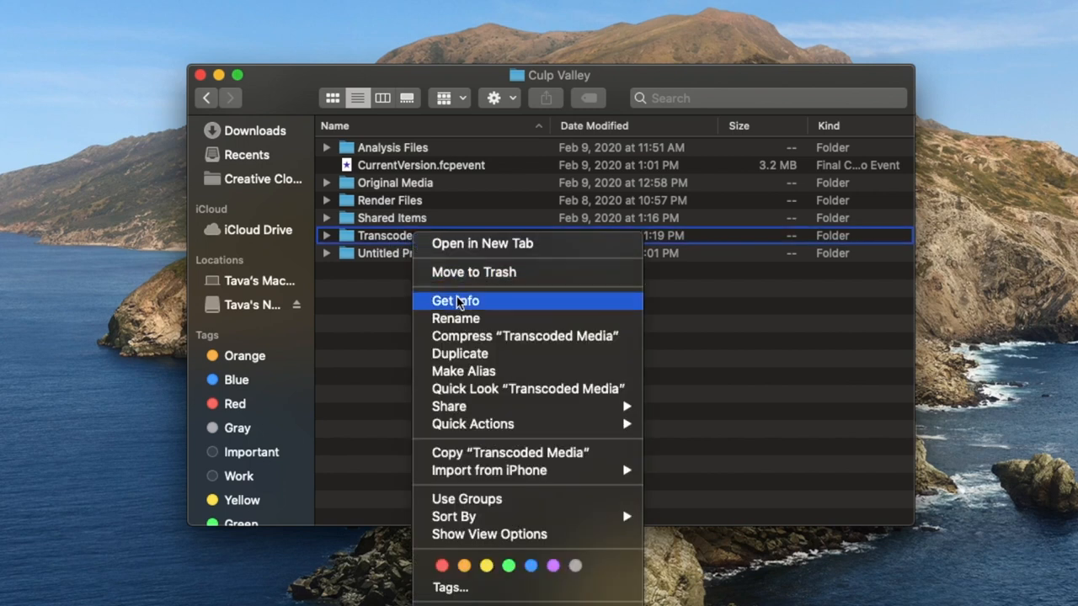
click(455, 300)
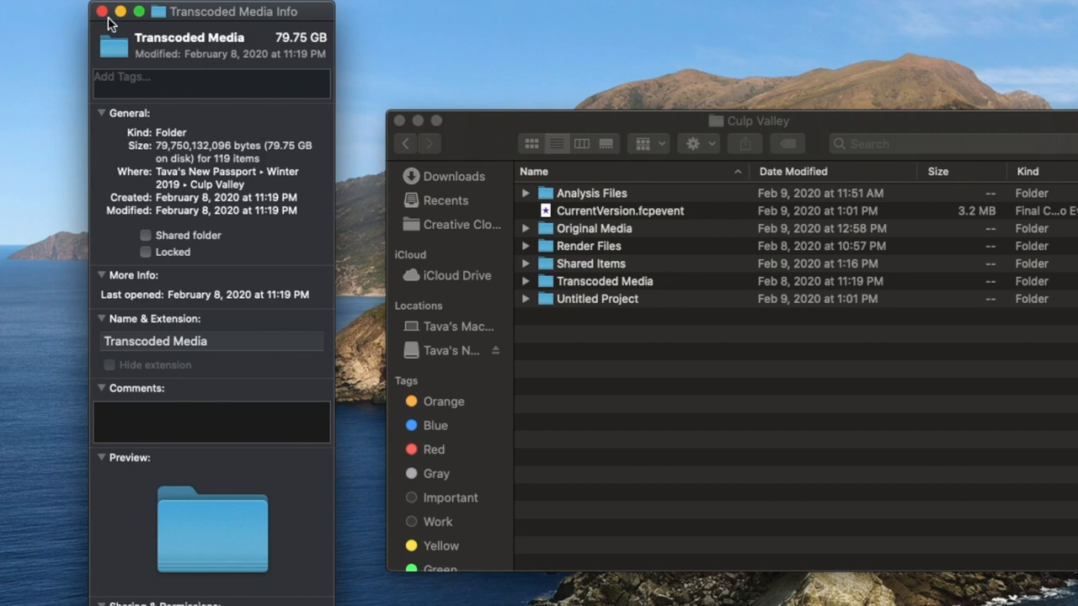
click(101, 11)
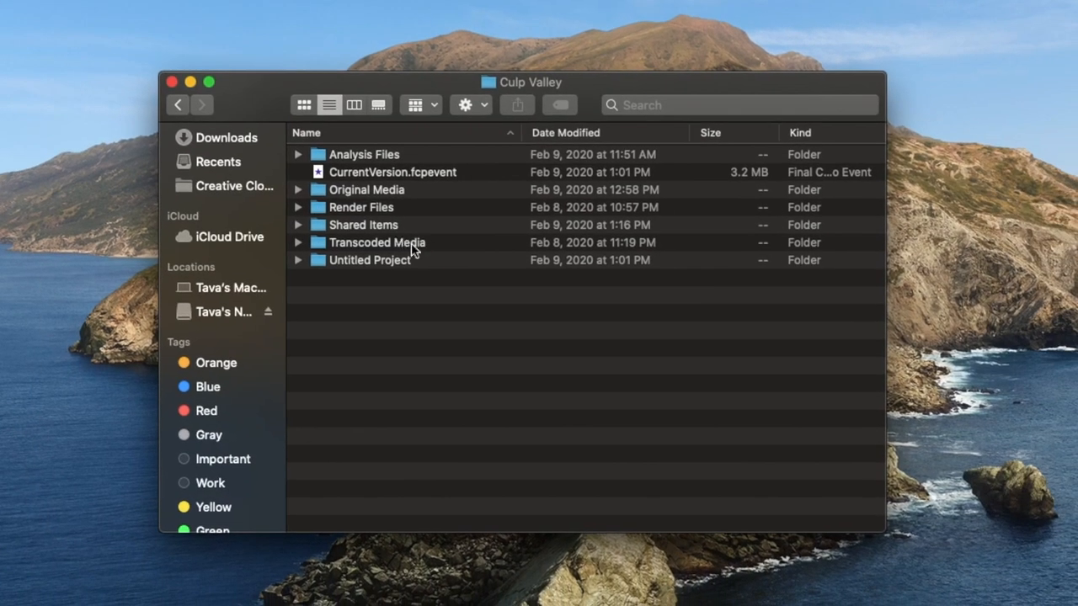
double_click(377, 242)
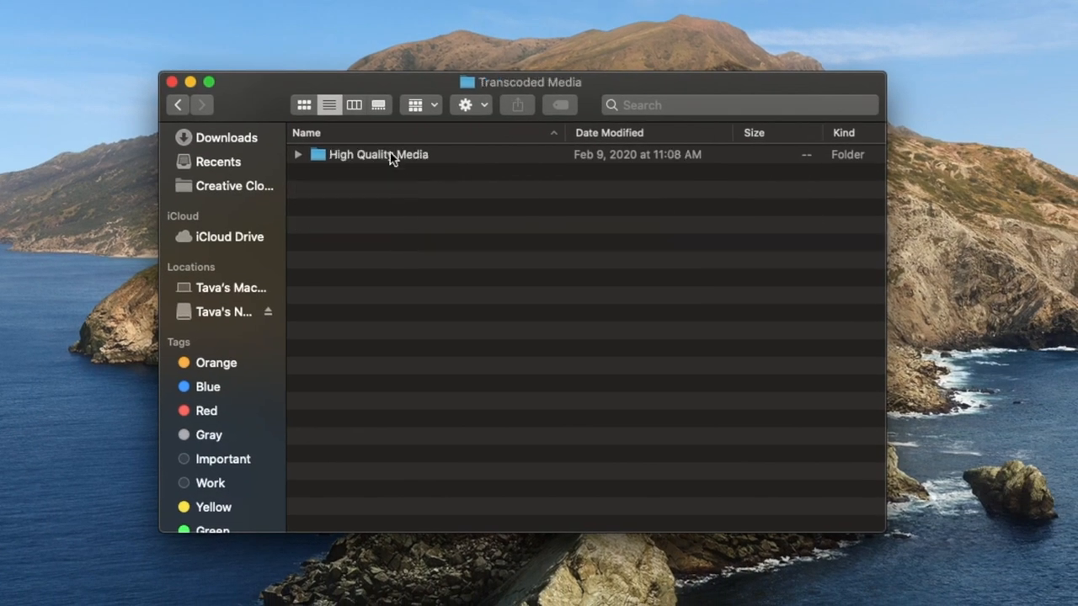
double_click(377, 155)
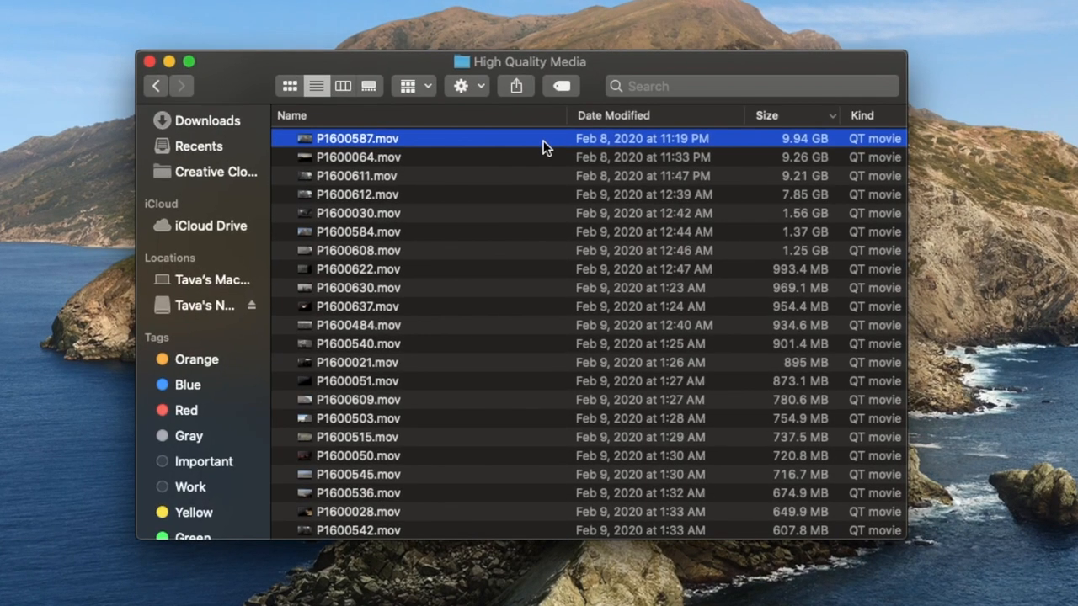
mouse_move(477, 150)
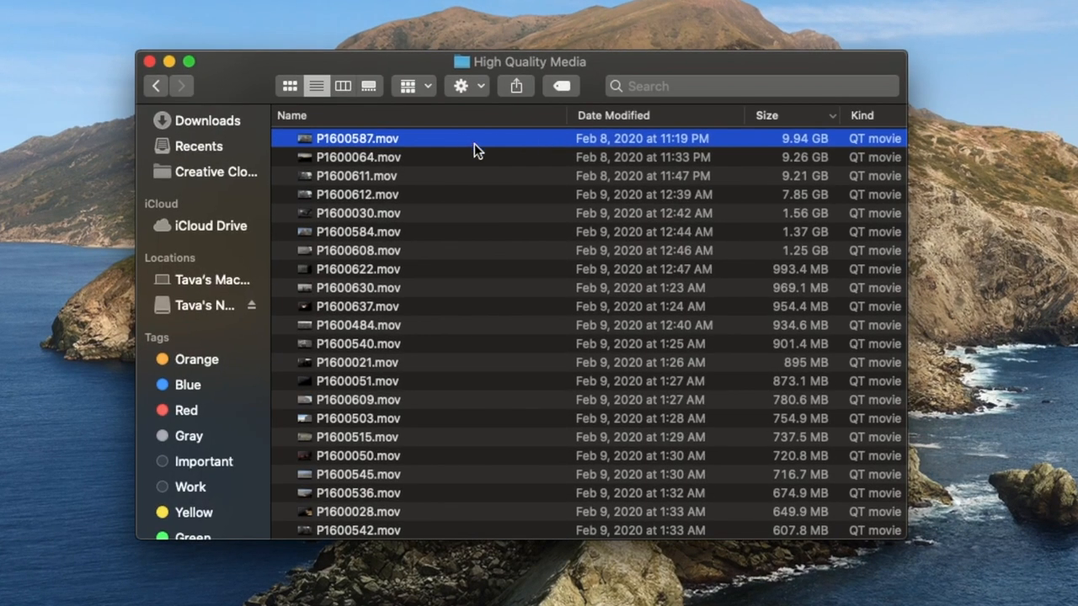
mouse_move(492, 148)
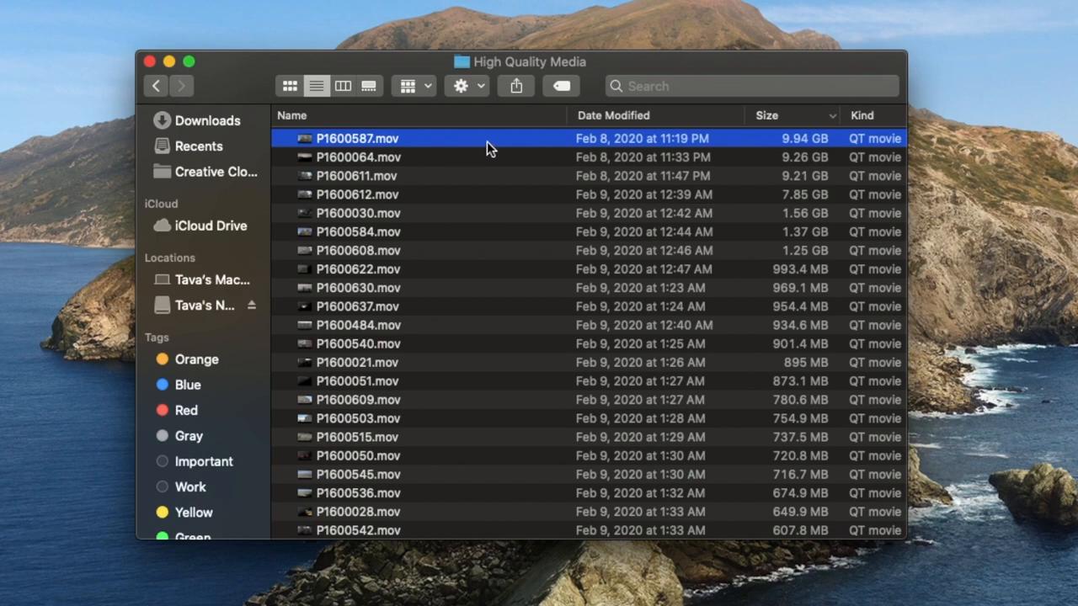
mouse_move(801, 148)
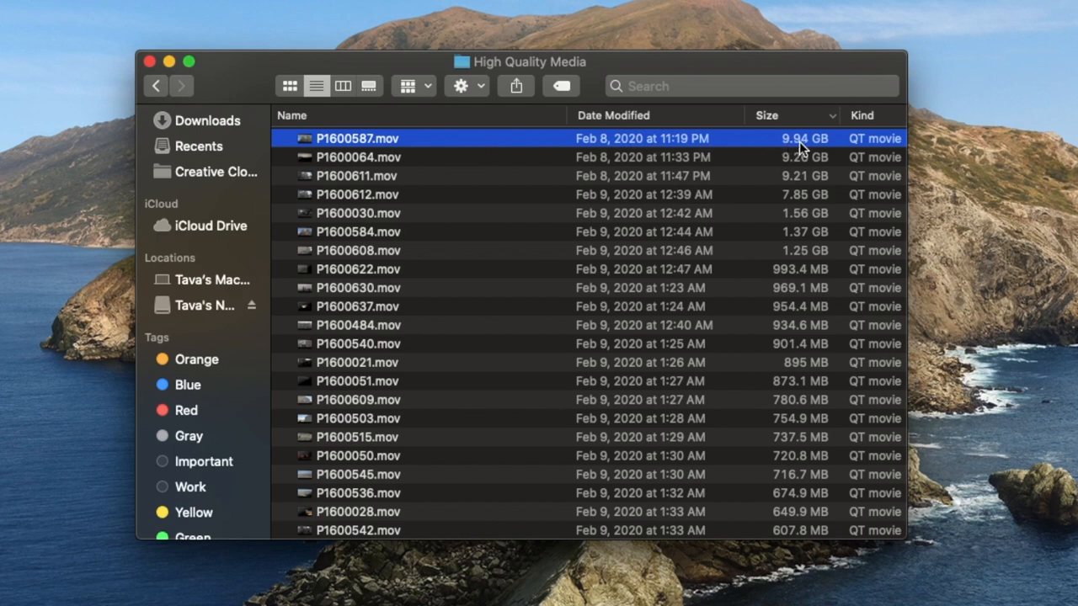
mouse_move(825, 150)
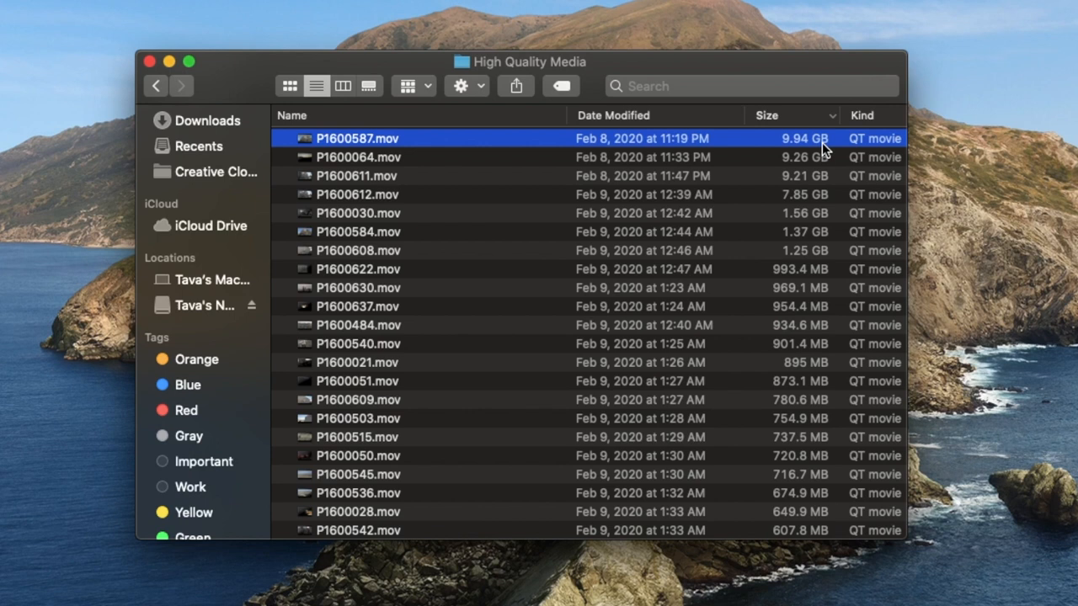
mouse_move(553, 272)
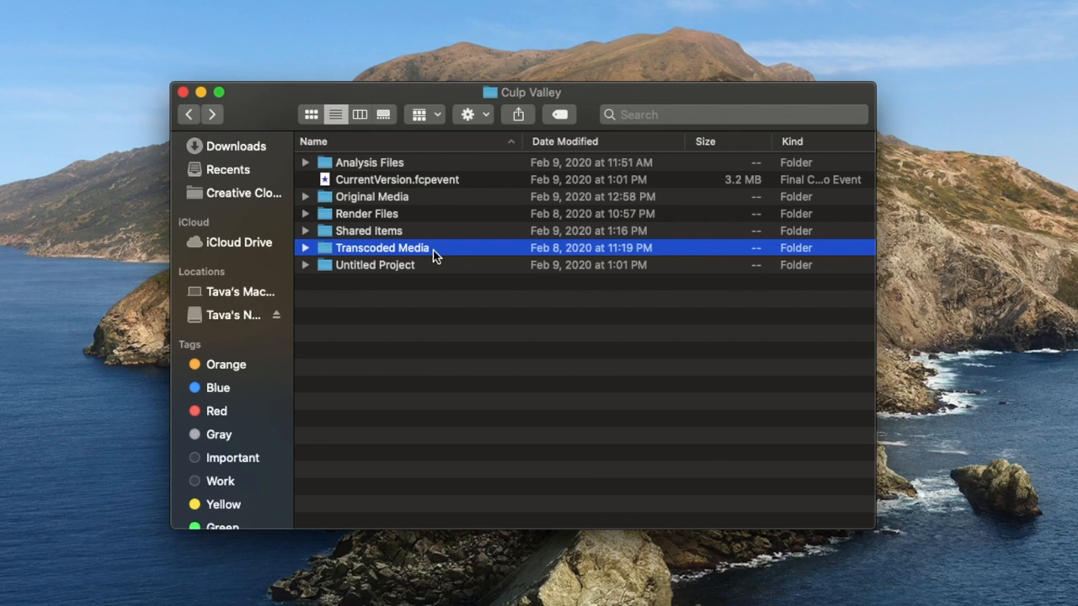
mouse_move(391, 255)
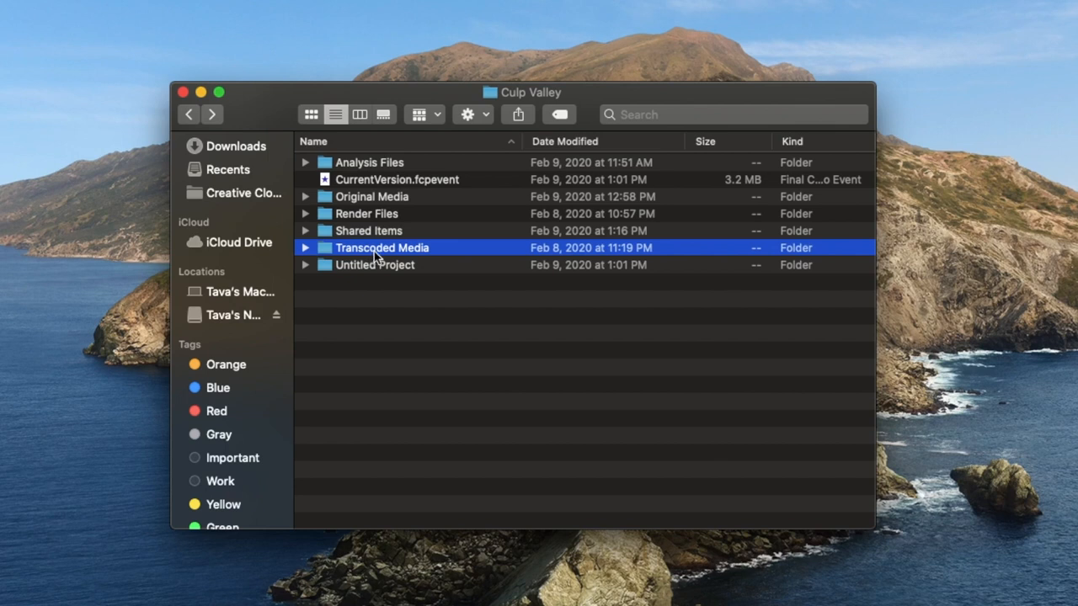
Step: Move the Transcoded Media folder to the Trash, leaving Original Media in the event
right_click(381, 247)
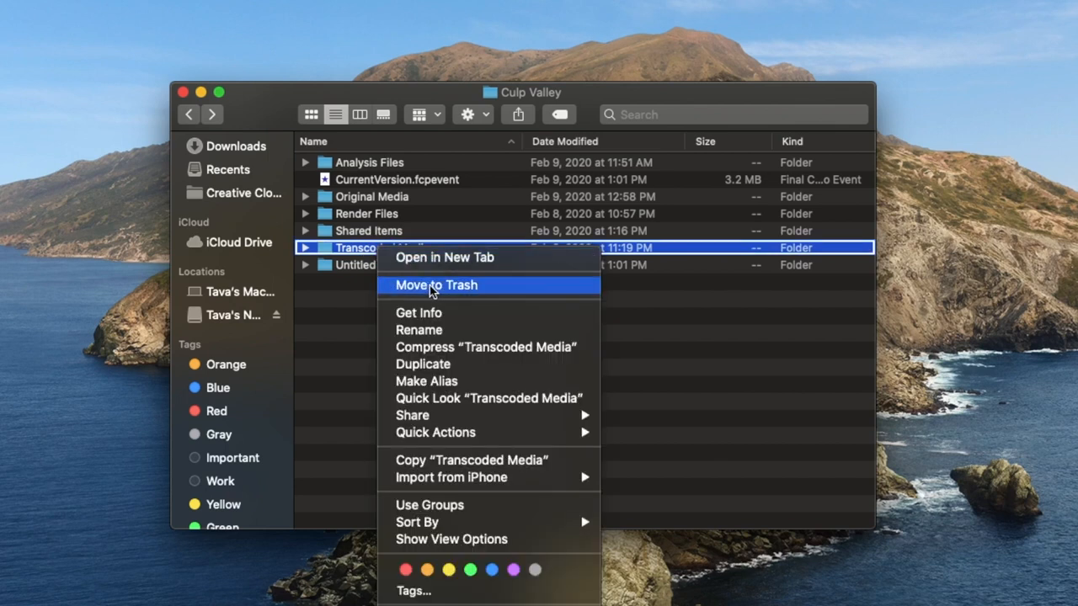
click(435, 285)
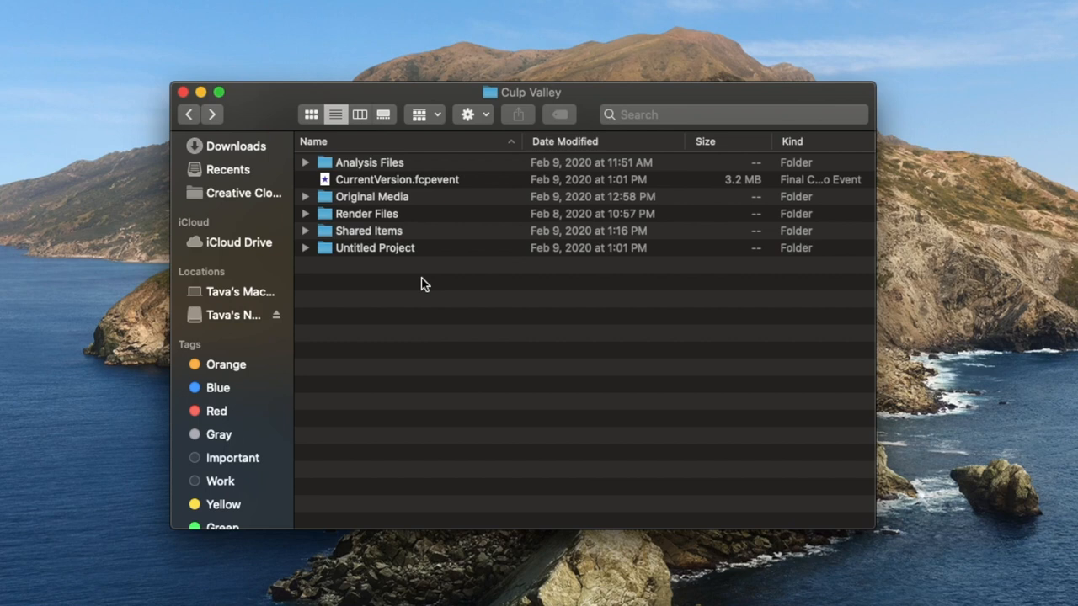
click(370, 196)
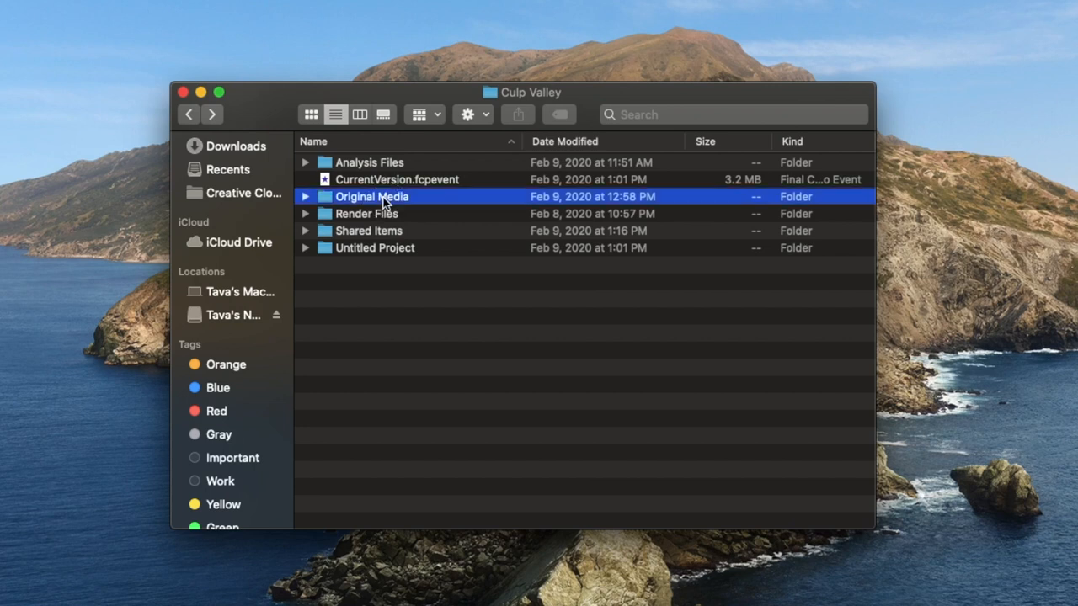
double_click(371, 195)
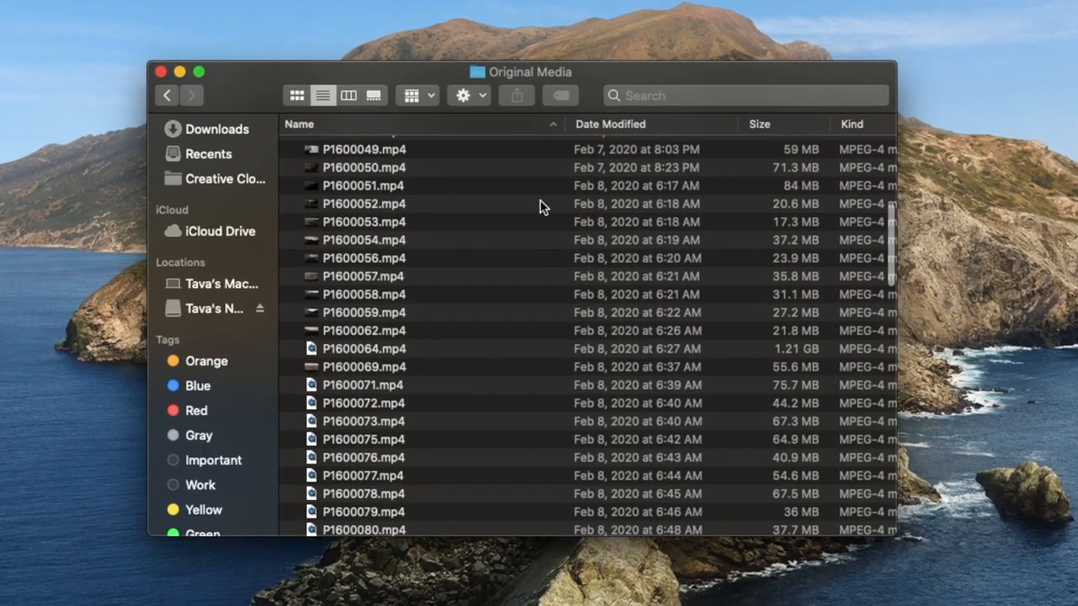
mouse_move(447, 298)
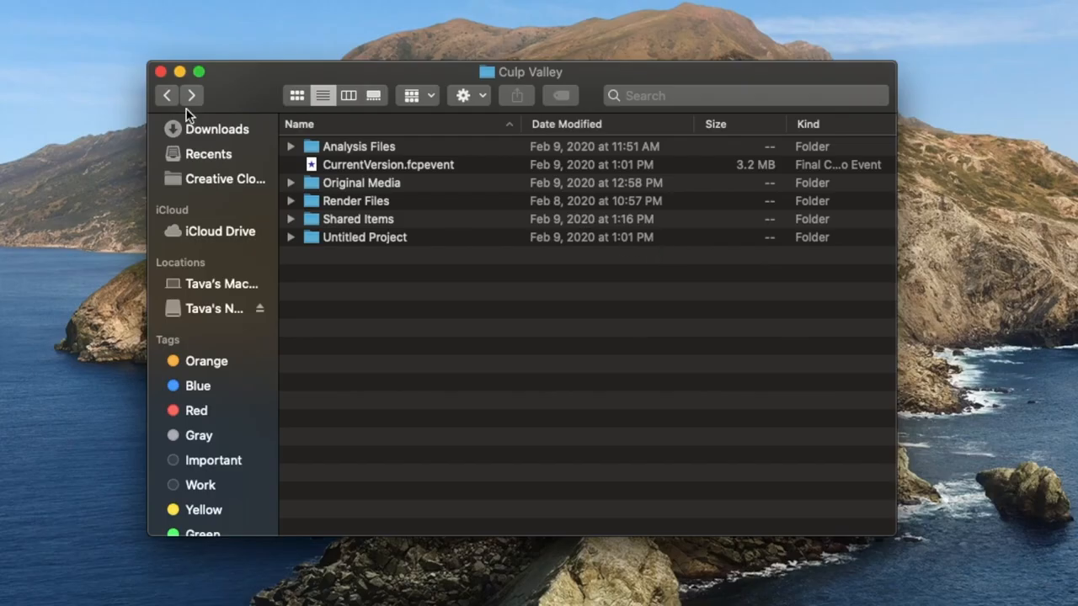
Step: Go back to the Winter 2019 library and close the Culp Valley Info showing 9.16 GB
click(169, 94)
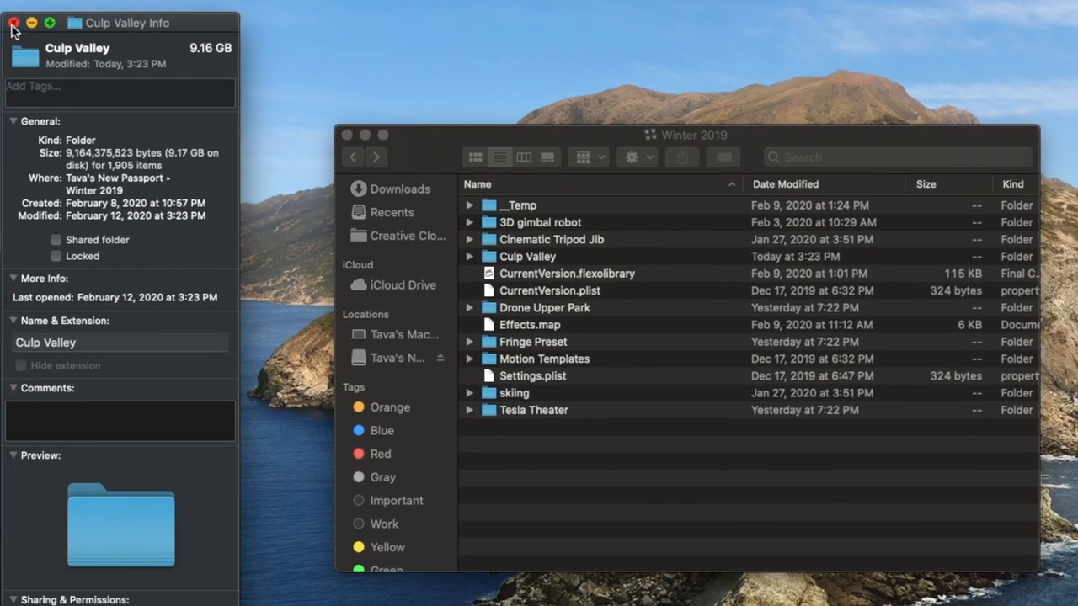
click(13, 24)
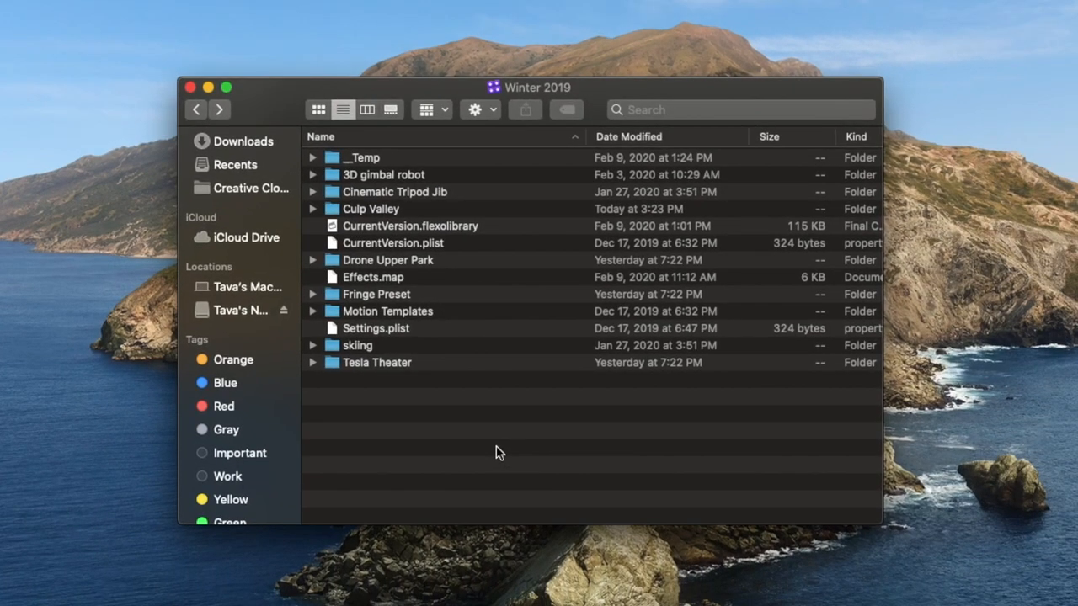
mouse_move(469, 425)
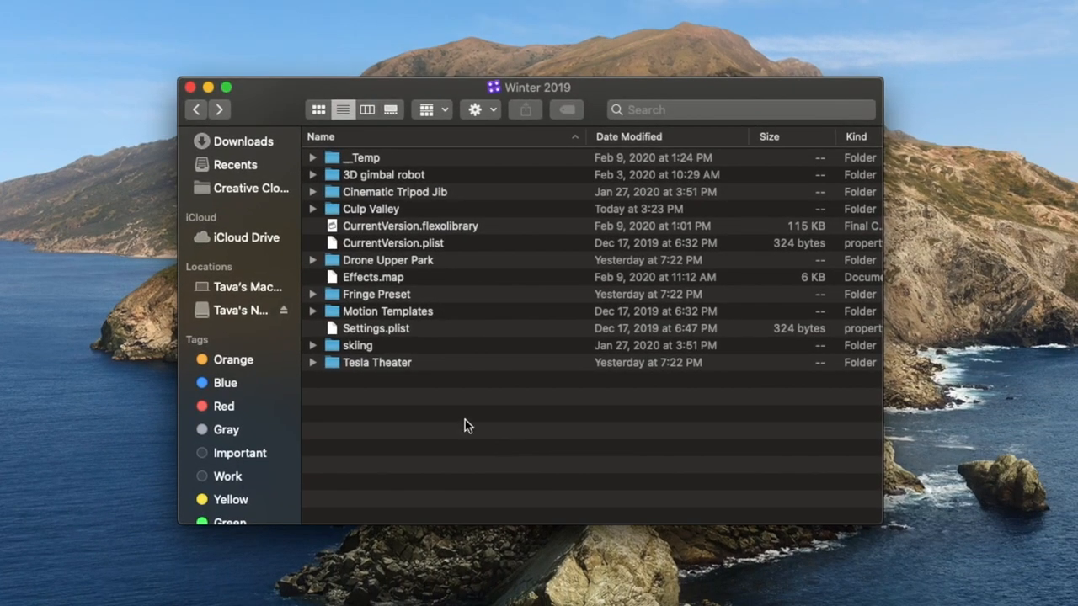